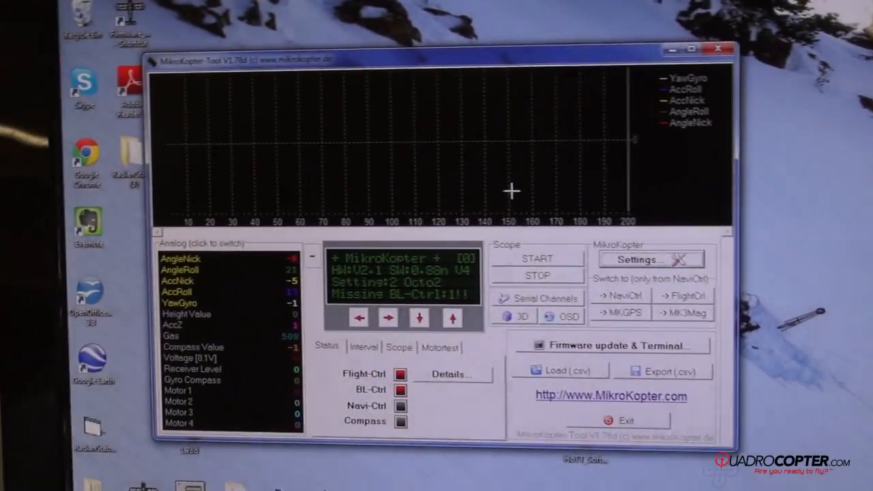
# Step: Open the Parameterset window showing parameter set 2, Normal, on the Easy Setup page
pyautogui.click(639, 259)
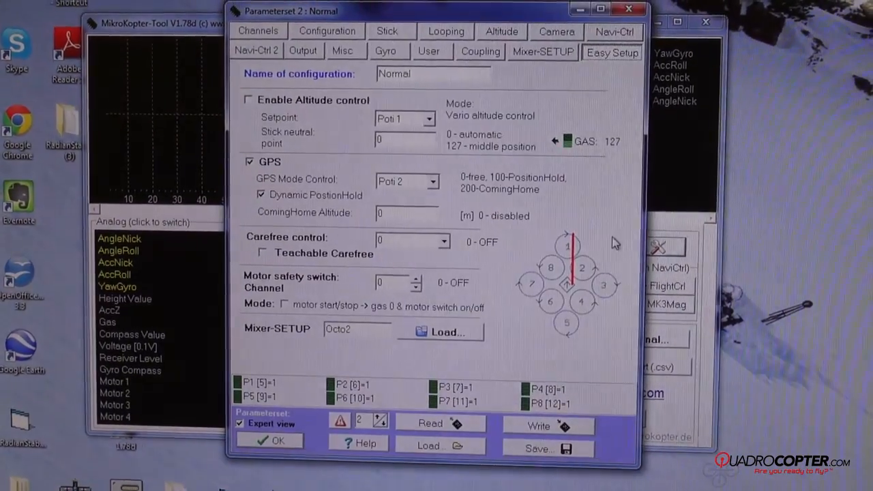
# Step: Select parameter set 3, load the preferred Graupner HoTT channel settings, and write them
pyautogui.click(258, 30)
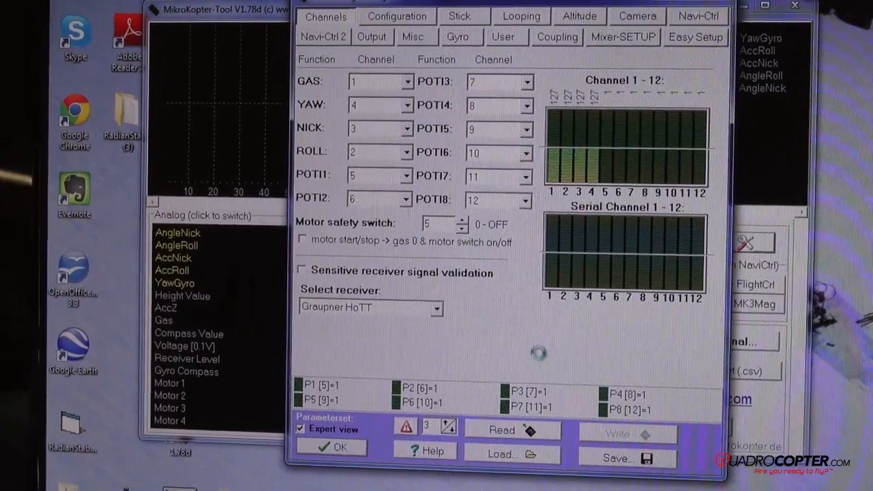
pyautogui.click(618, 433)
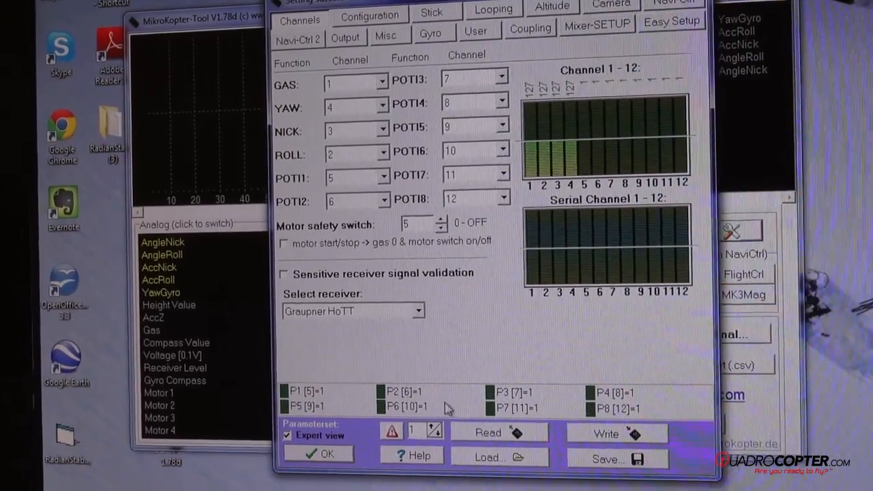
# Step: Load the preferred Easy settings file into set 1 and write it to the flight control
pyautogui.click(606, 433)
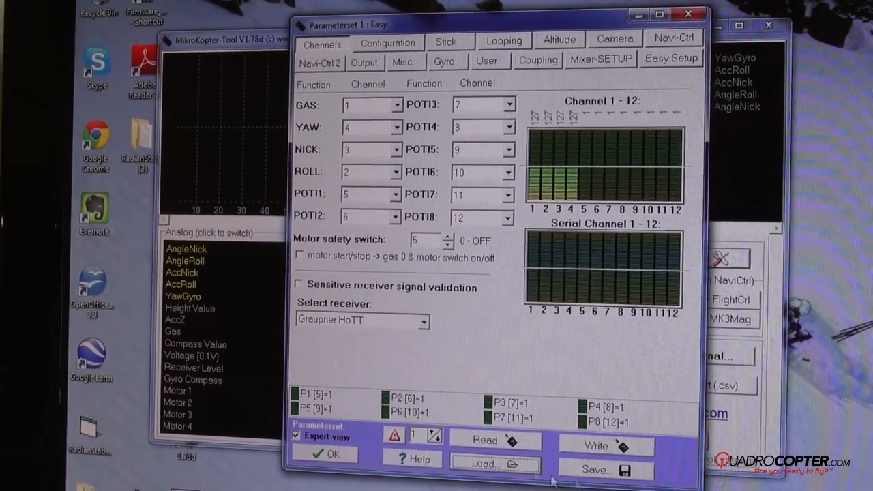
pyautogui.click(596, 445)
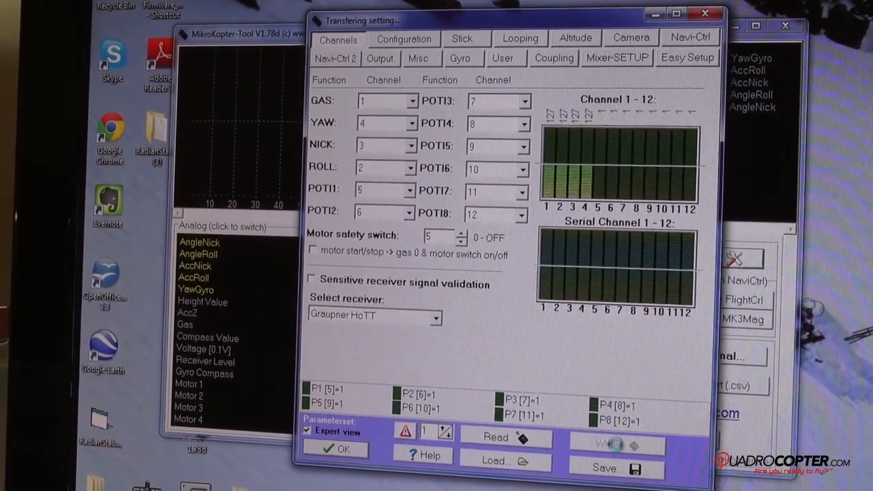
pyautogui.click(606, 444)
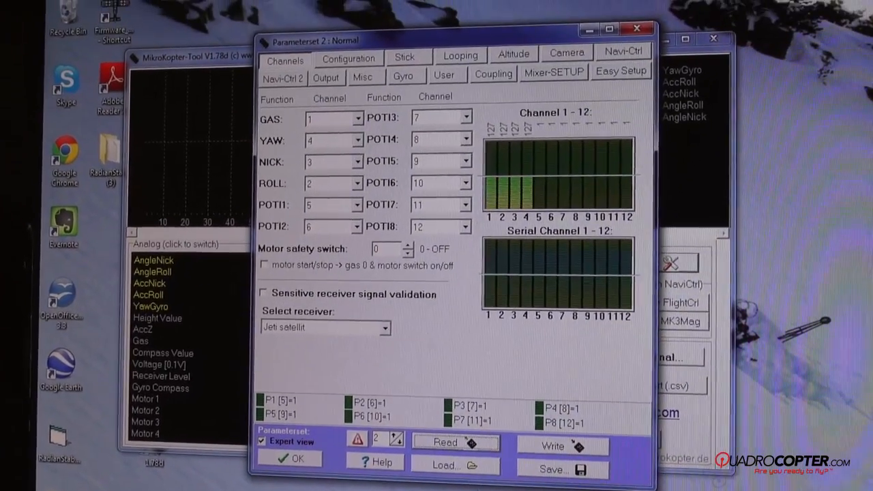
# Step: Load the Easy settings with Graupner HoTT receiver into set 2 and write successfully
pyautogui.click(444, 442)
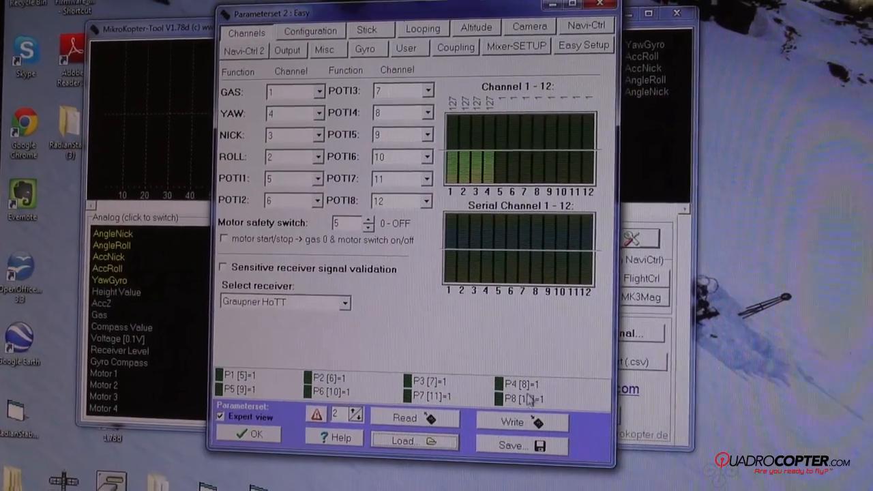
pyautogui.click(521, 422)
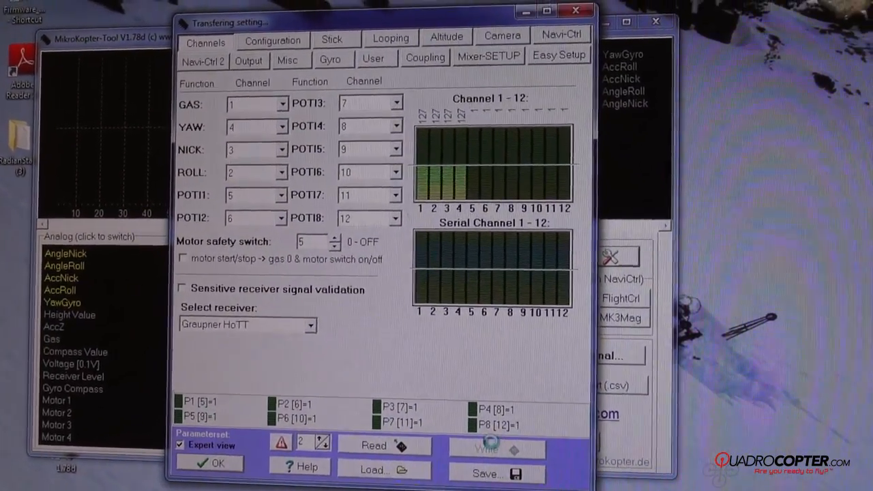
pyautogui.click(486, 449)
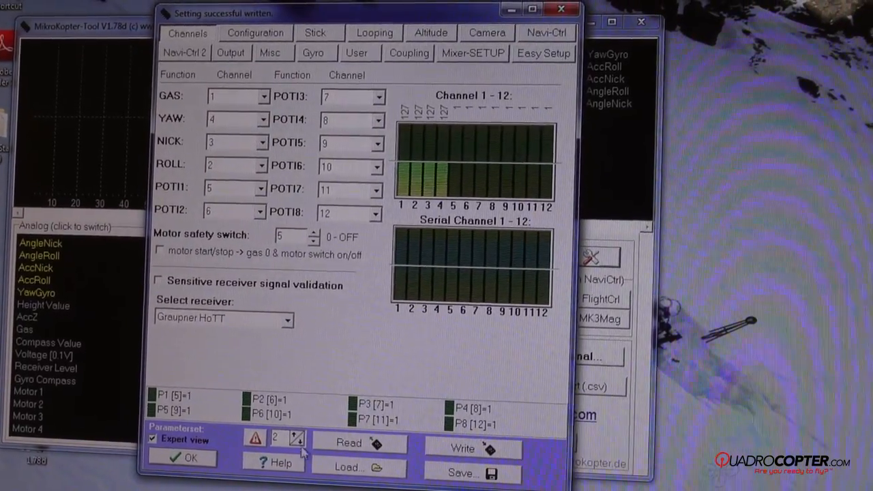